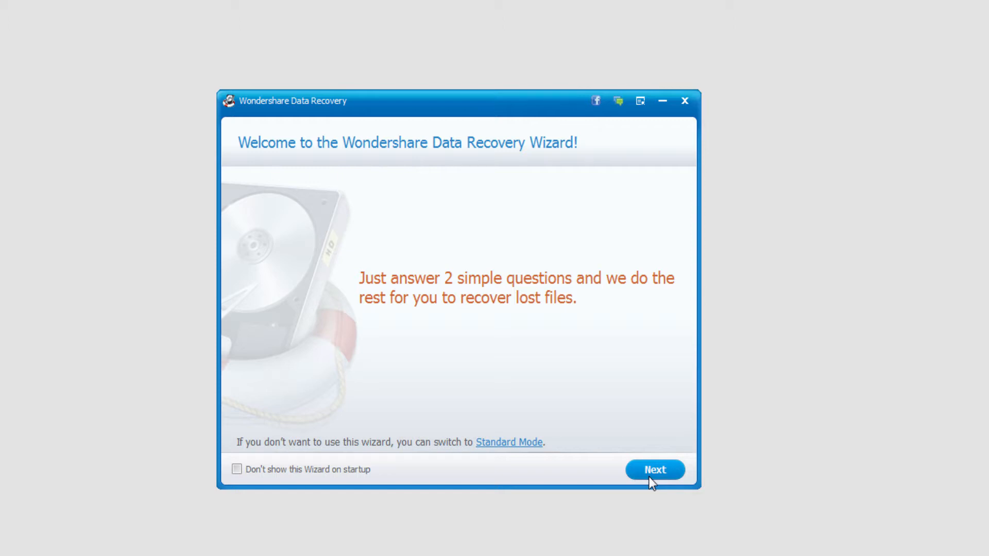
Step: Advance past the welcome page and choose to recover All File Types
{"action": "left_click", "coordinate": [654, 469]}
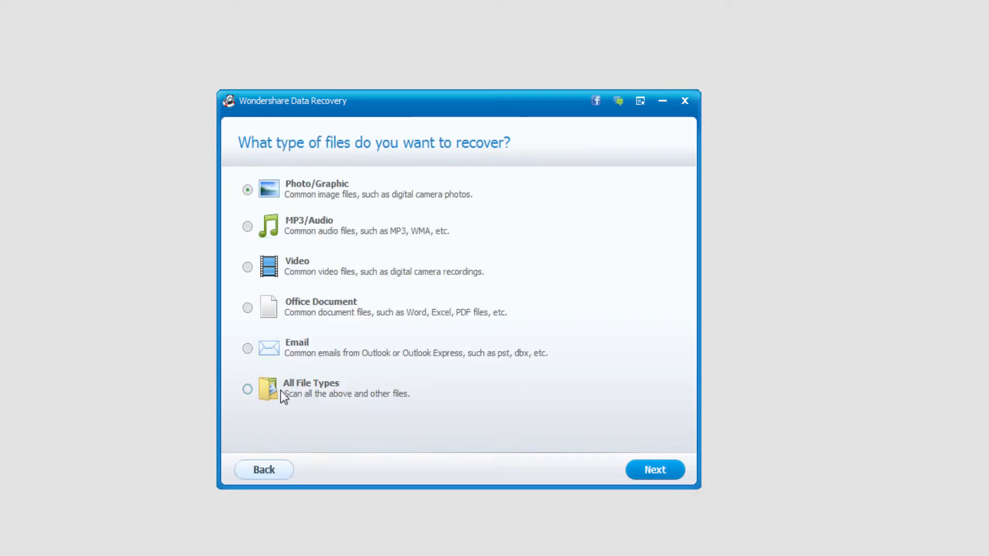
{"action": "left_click", "coordinate": [247, 389]}
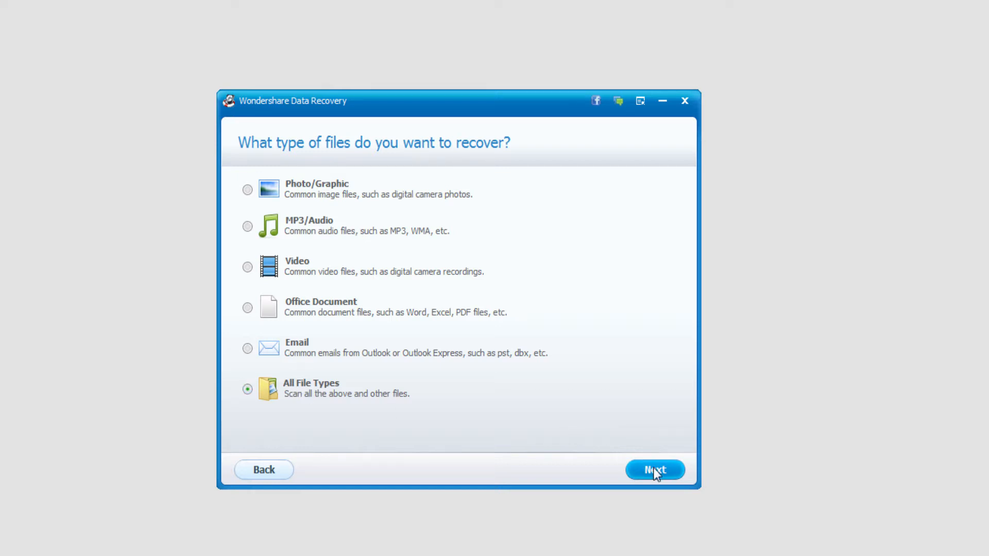
{"action": "left_click", "coordinate": [654, 469]}
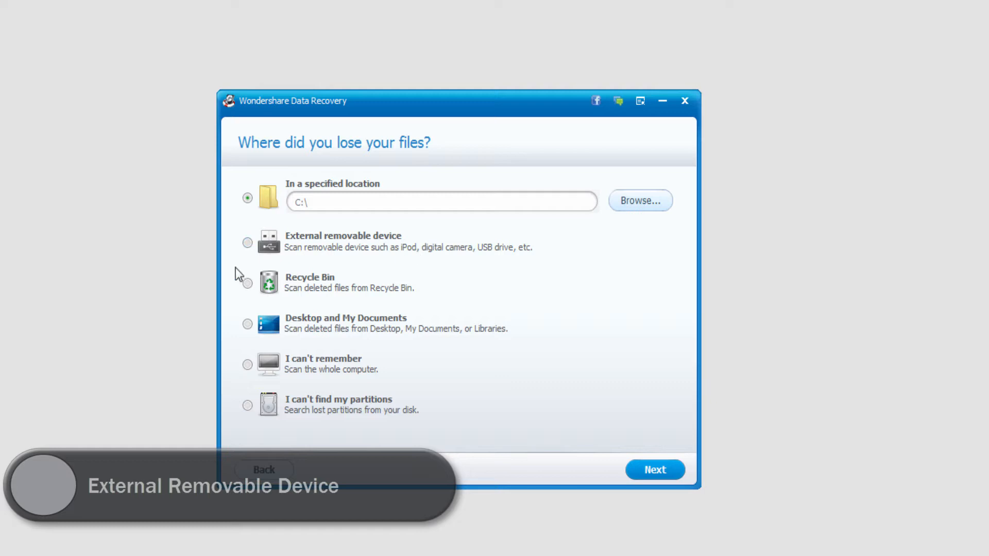
Step: Select External removable device as the loss location and proceed to the scan page
{"action": "left_click", "coordinate": [247, 242]}
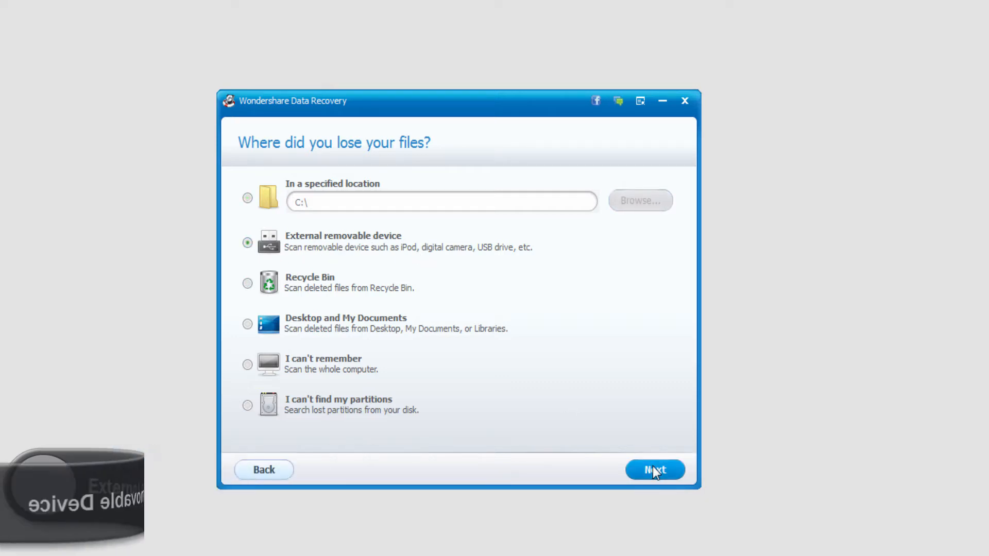
{"action": "left_click", "coordinate": [654, 470]}
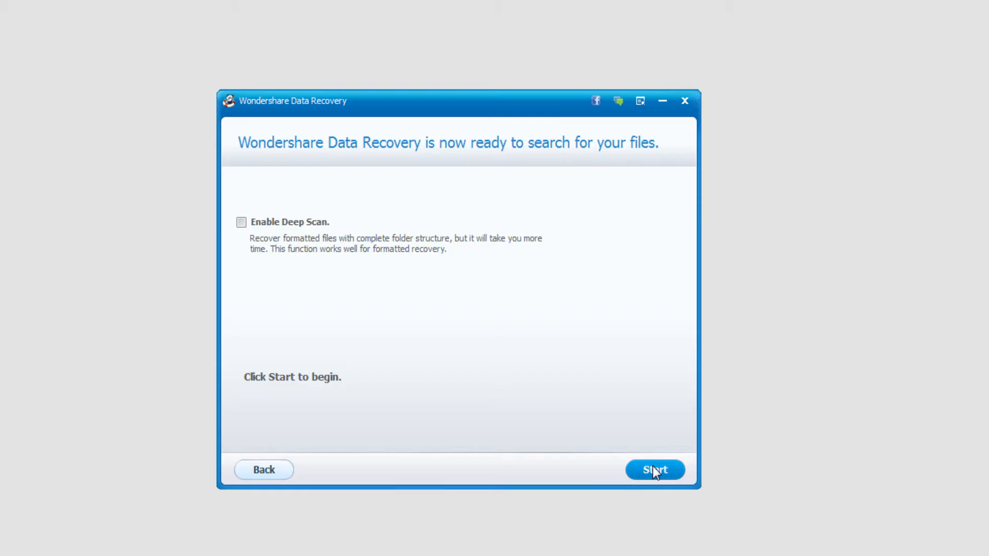
Step: Scan the removable device, then untick non-Graphic categories including DataBase in the 381 results
{"action": "left_click", "coordinate": [654, 469]}
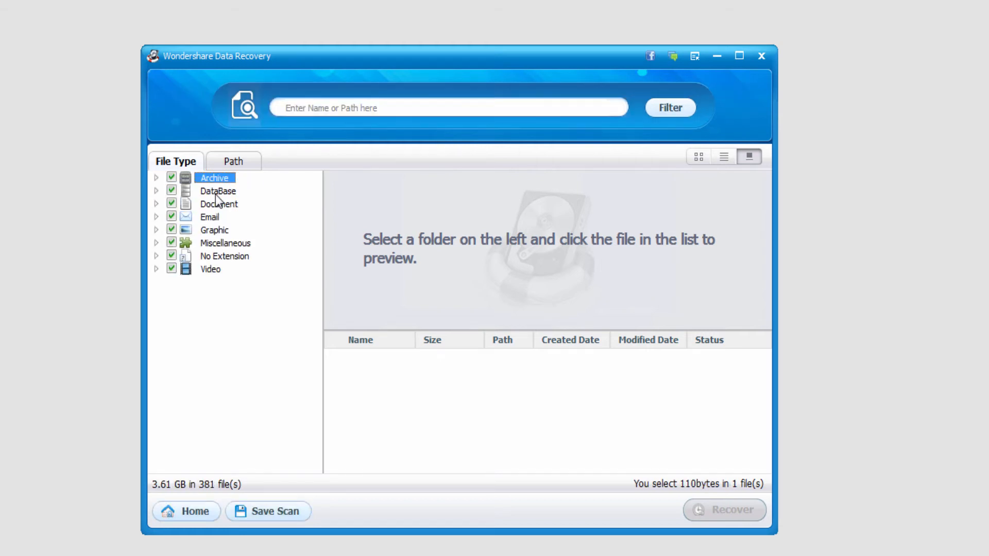
{"action": "mouse_move", "coordinate": [185, 266]}
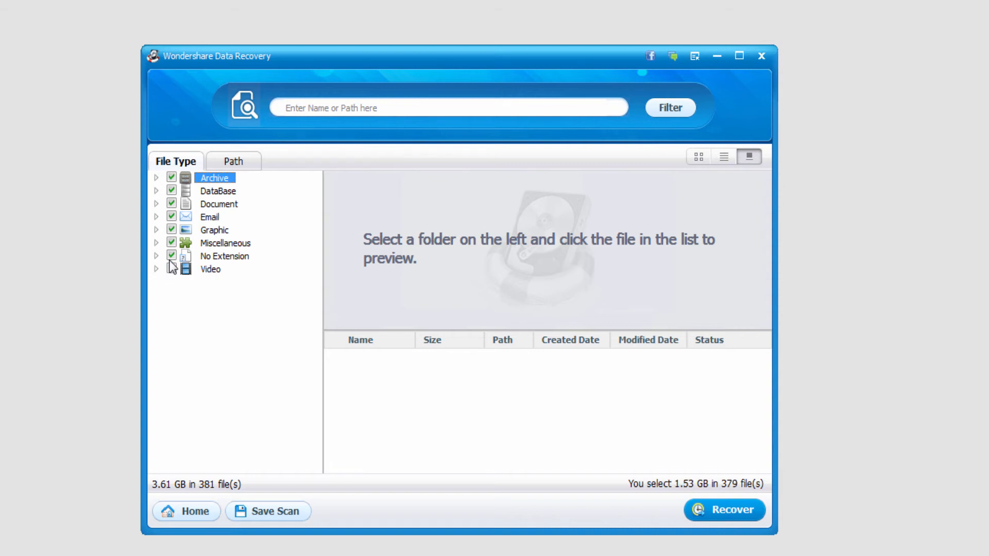
{"action": "left_click", "coordinate": [225, 243]}
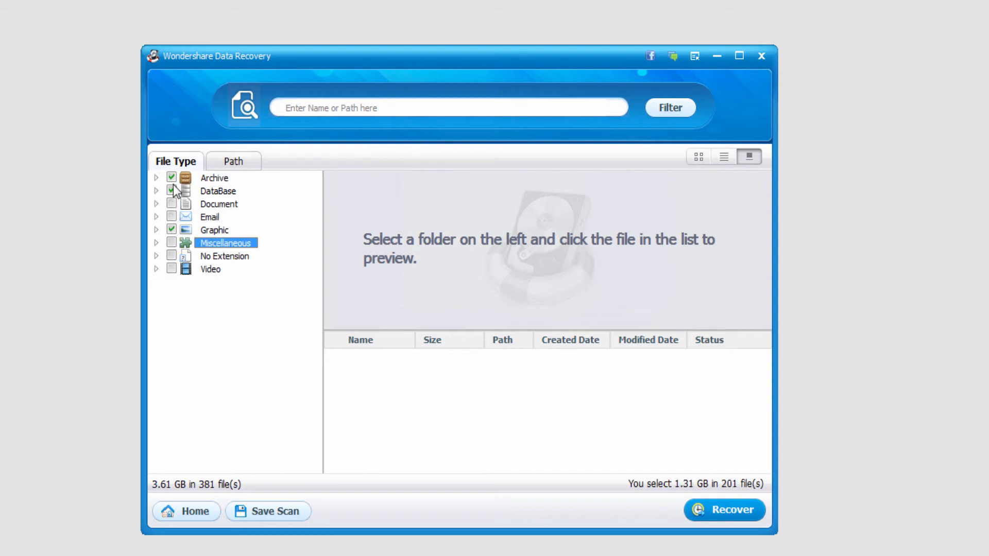
{"action": "left_click", "coordinate": [155, 230]}
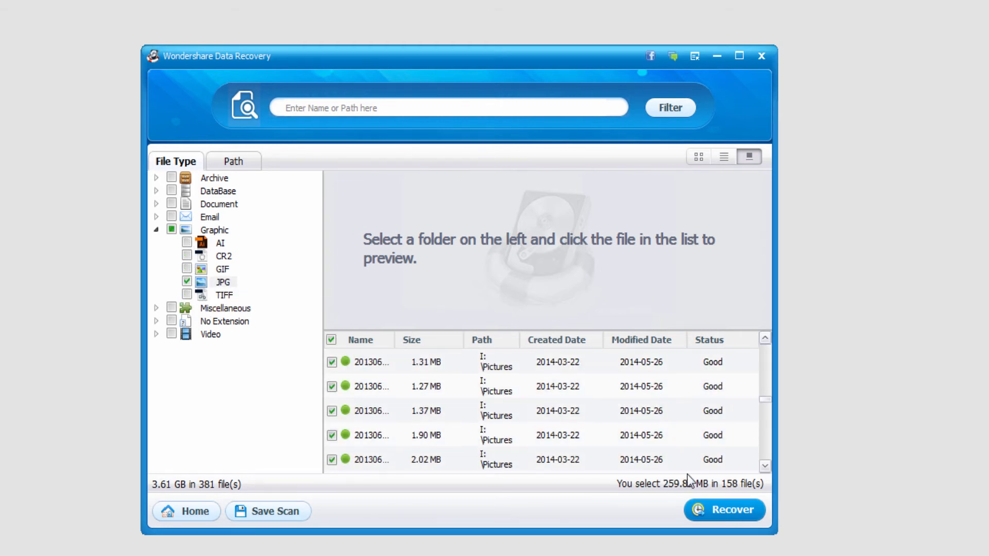
Step: Preview two of the 158 selected JPG photos from the results list
{"action": "left_click", "coordinate": [432, 410]}
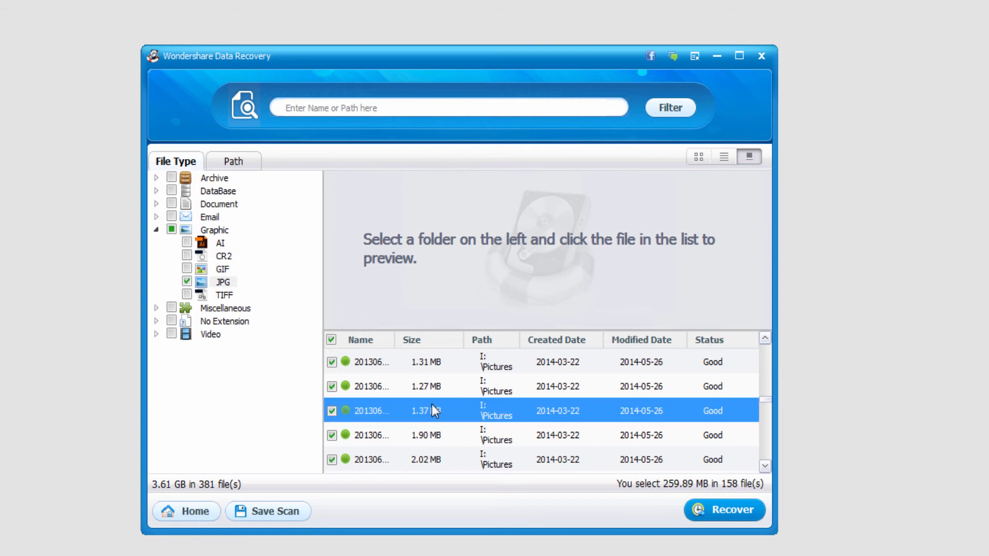
{"action": "left_click", "coordinate": [426, 386]}
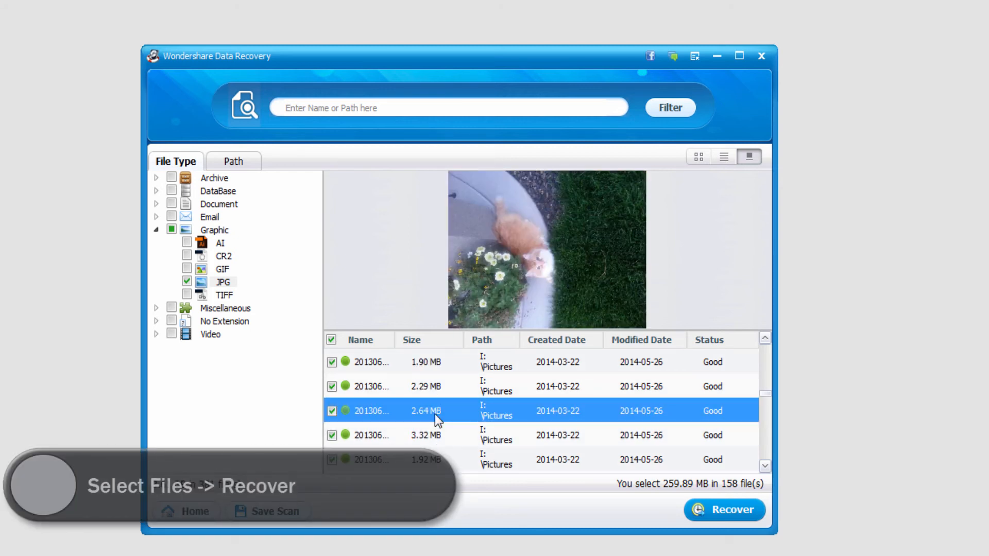
{"action": "mouse_move", "coordinate": [725, 510]}
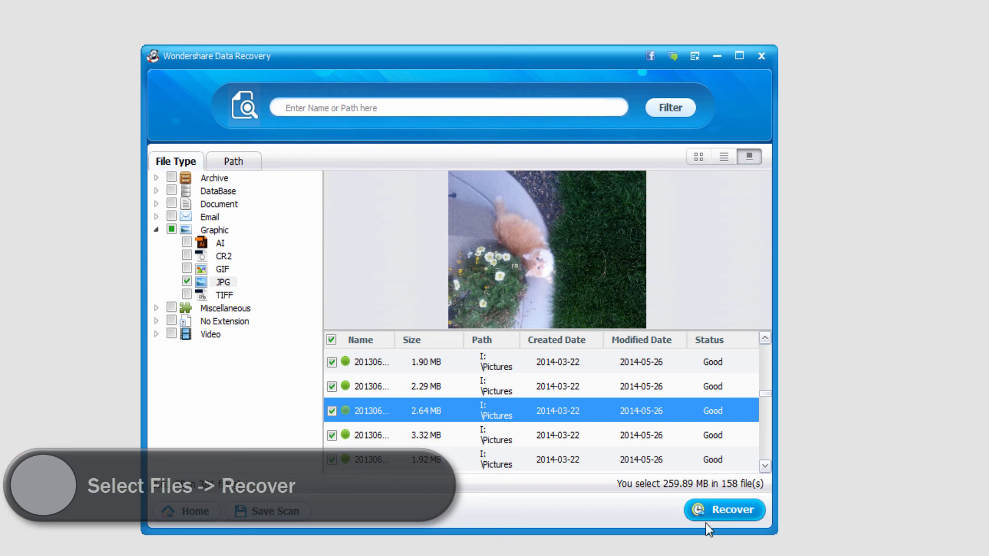
Step: Recover the checked JPG photos to the G: Seagate Backup Plus Drive
{"action": "left_click", "coordinate": [724, 510]}
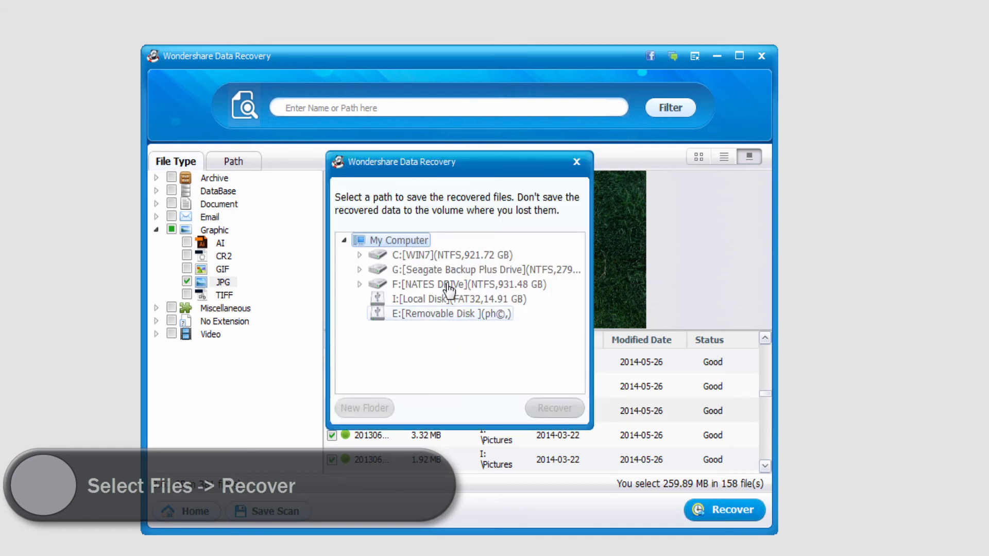
{"action": "left_click", "coordinate": [465, 270]}
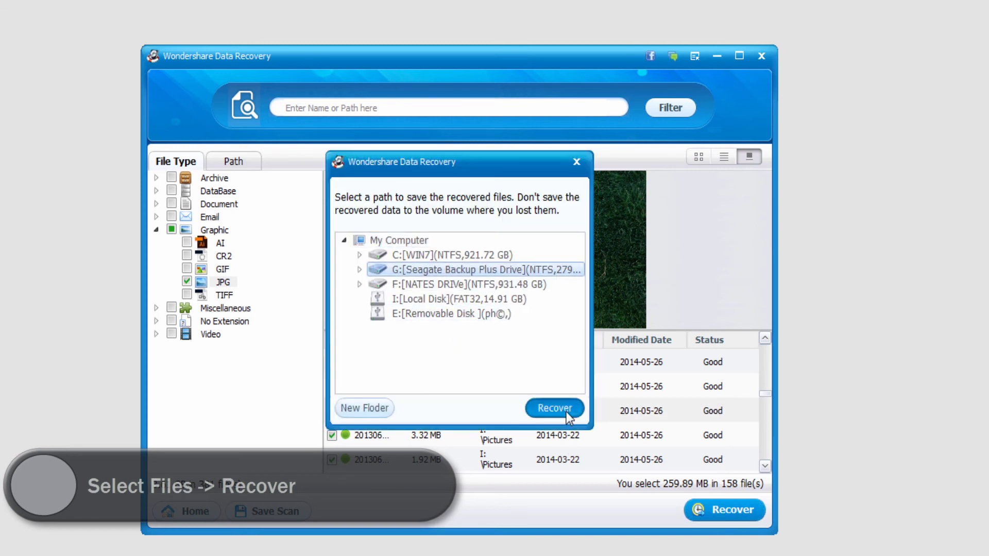
{"action": "left_click", "coordinate": [554, 408]}
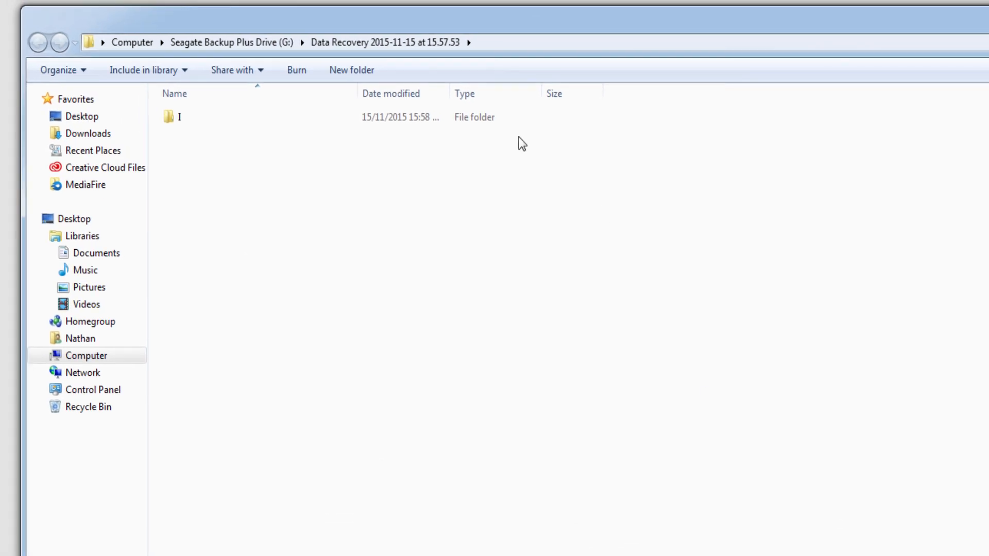
Step: Open the I folder, then its Pictures folder, to view the recovered photos
{"action": "double_click", "coordinate": [171, 117]}
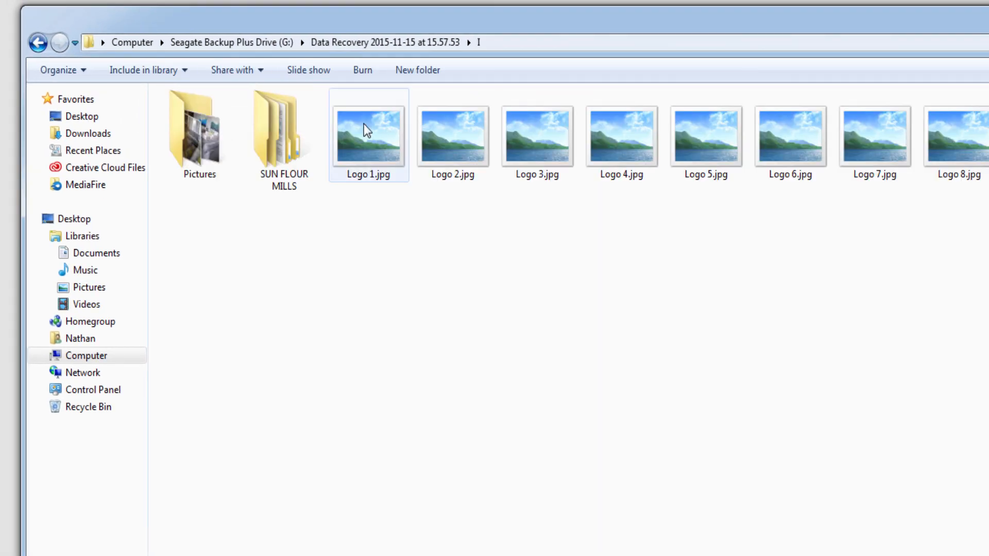
{"action": "double_click", "coordinate": [199, 129]}
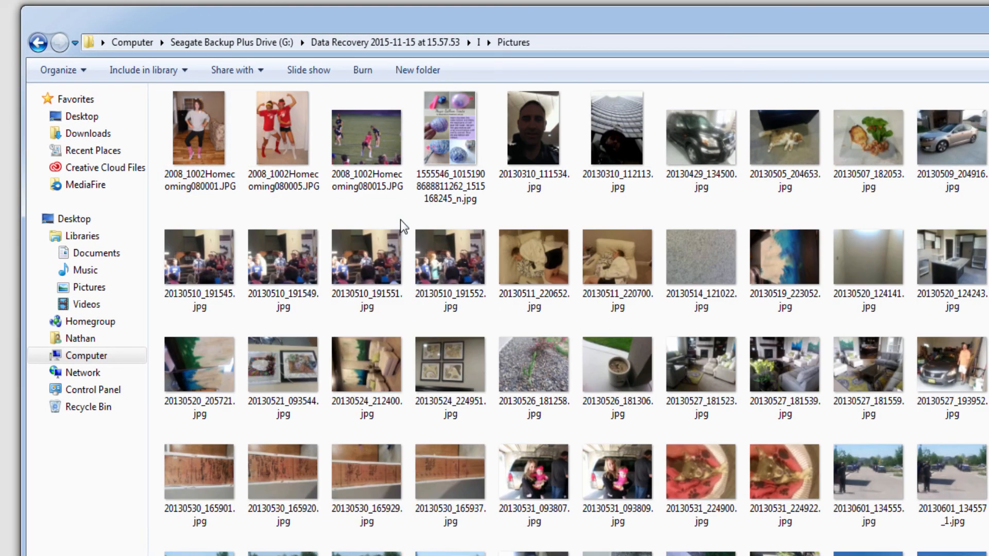